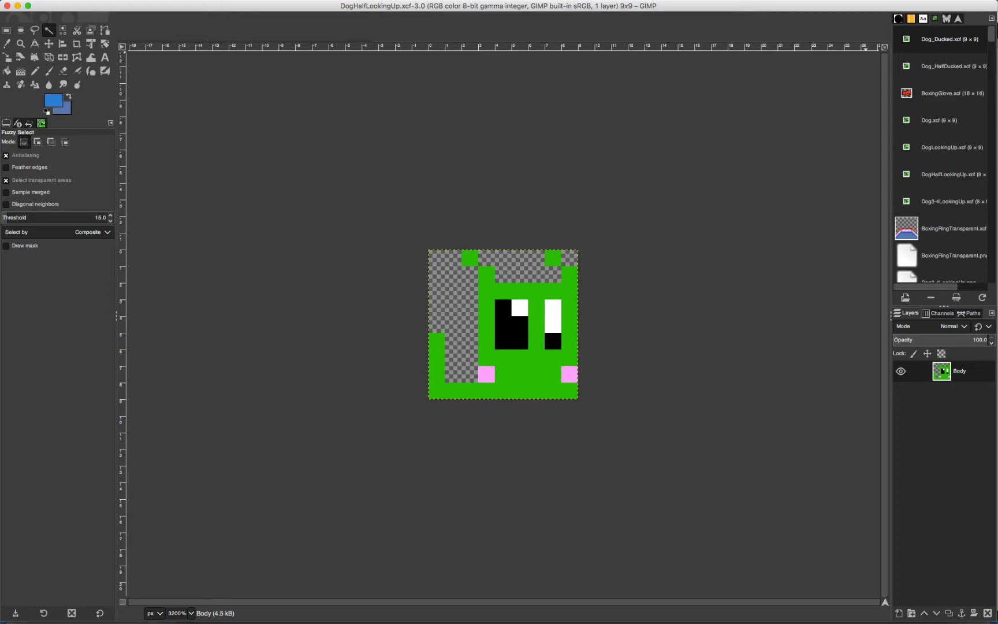
Step: Bring the red BoxingGlove.xcf sprite onto the GIMP canvas instead of the dog
click(949, 93)
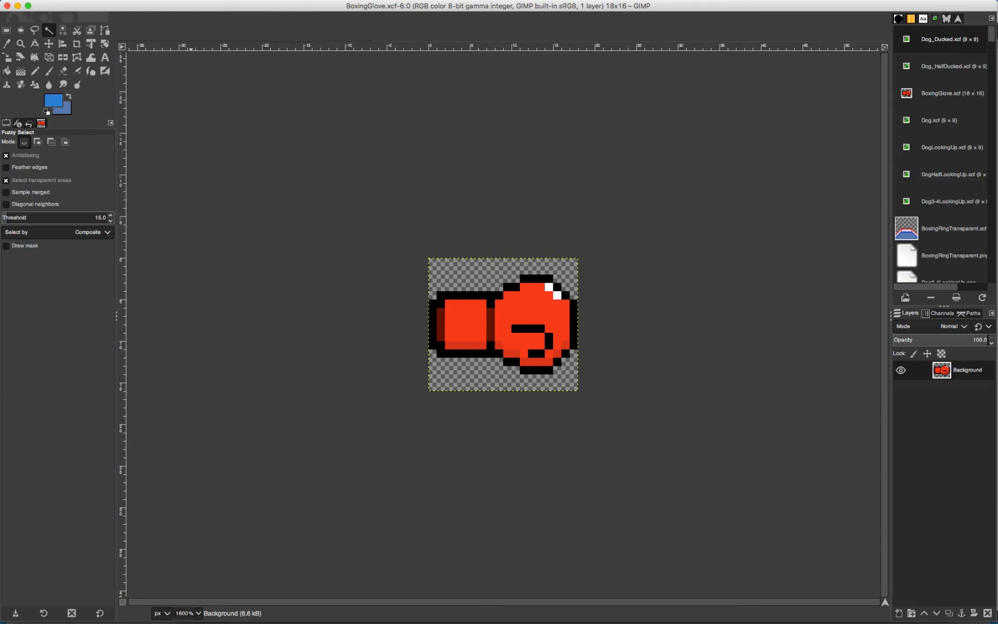
click(905, 228)
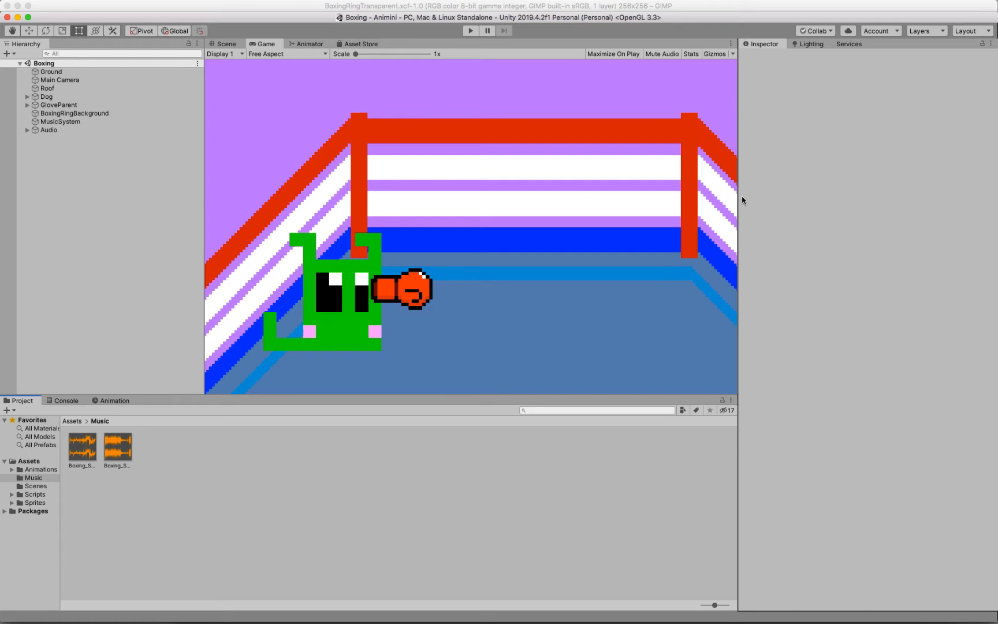
mouse_move(747, 199)
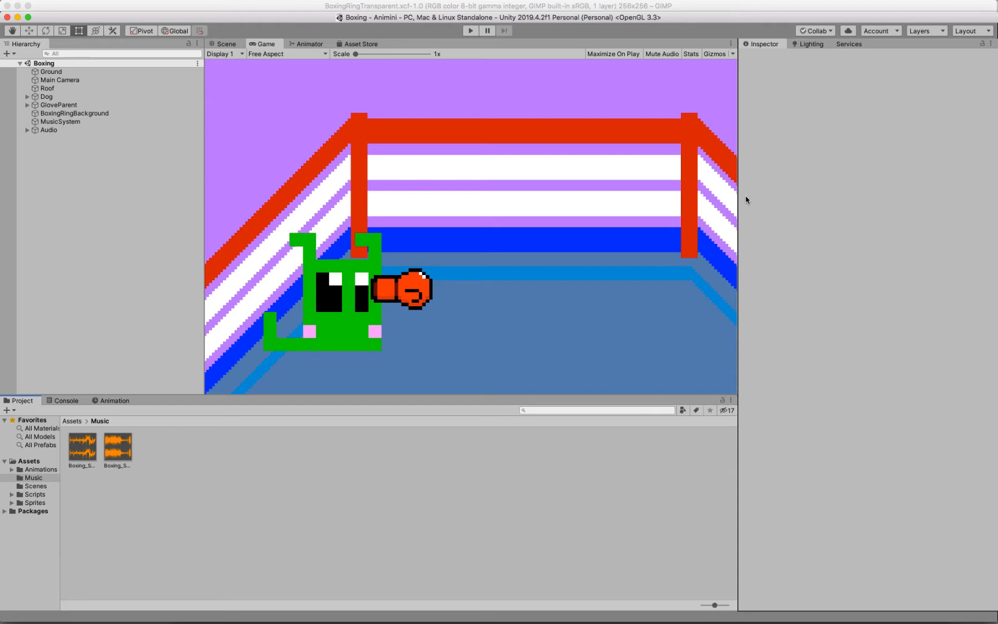
click(470, 30)
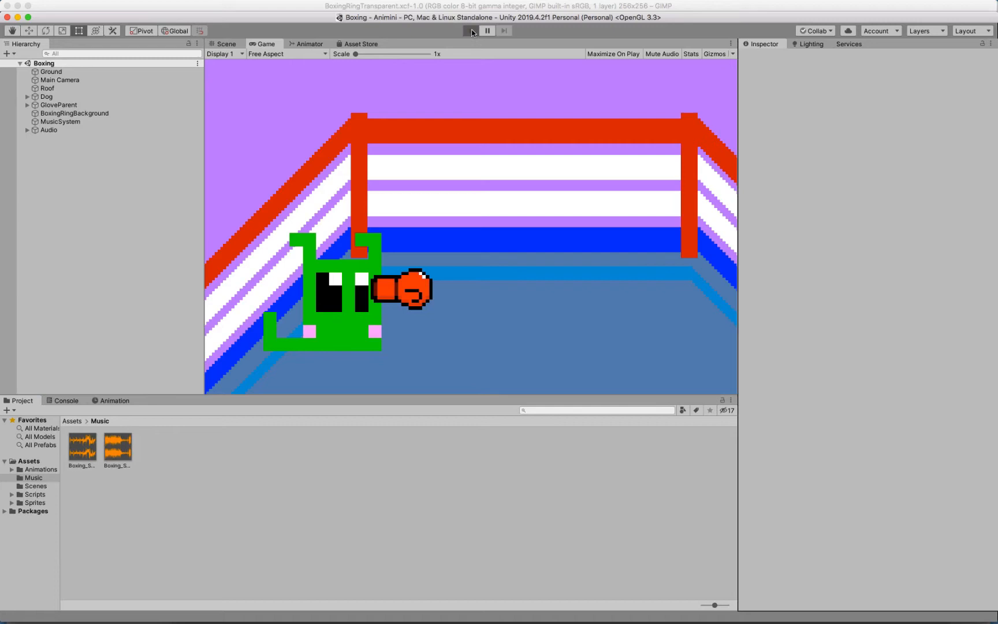
Step: Enter Play mode to run the boxing ring scene with the dog and glove sprites
click(470, 30)
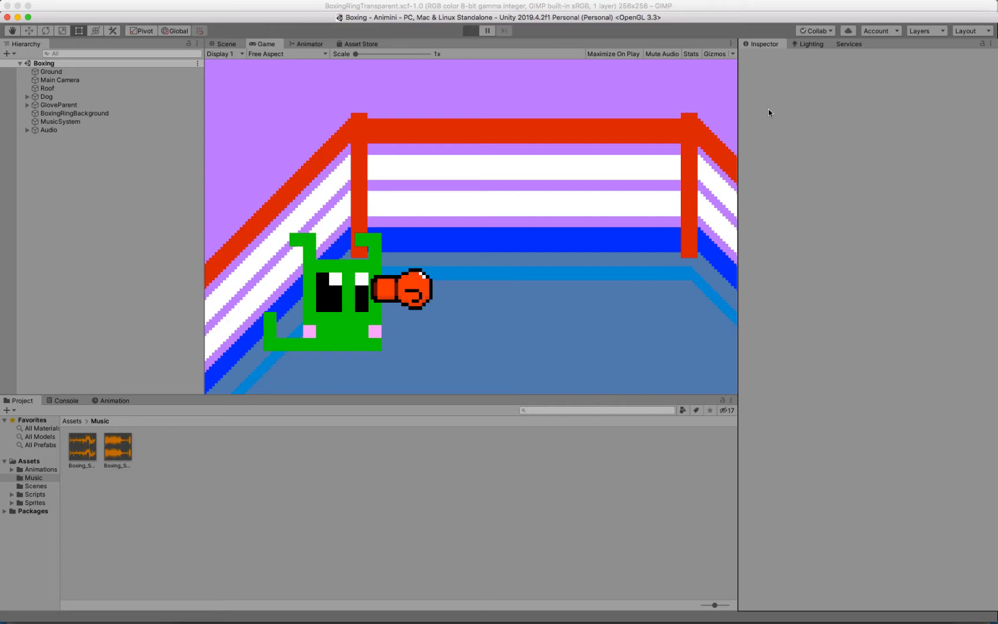
click(470, 30)
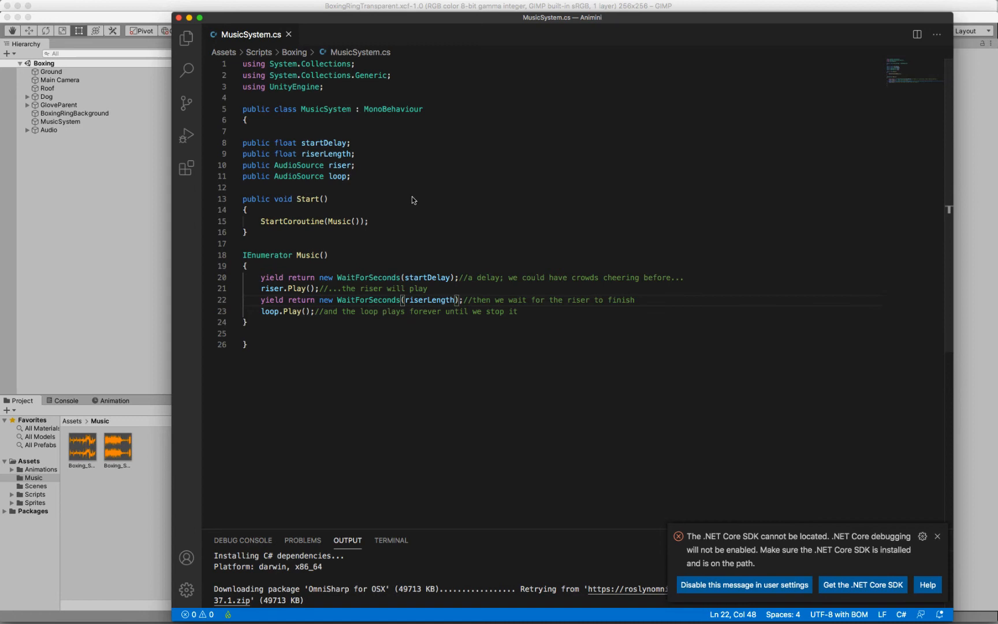
mouse_move(419, 187)
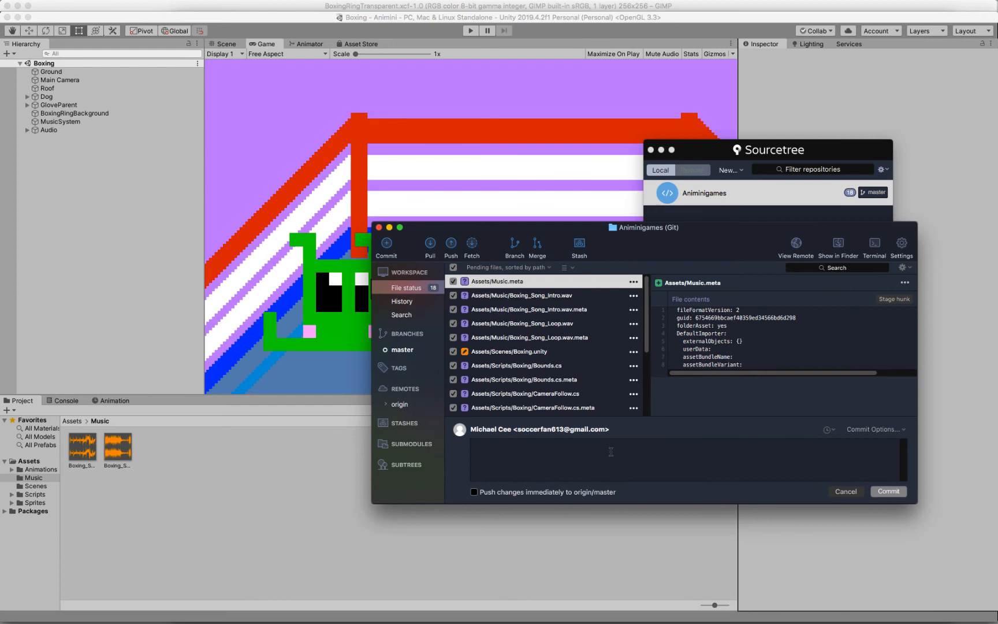
Step: Write the commit message beginning 'Imple' and confirm adding the new files
text(Imple)
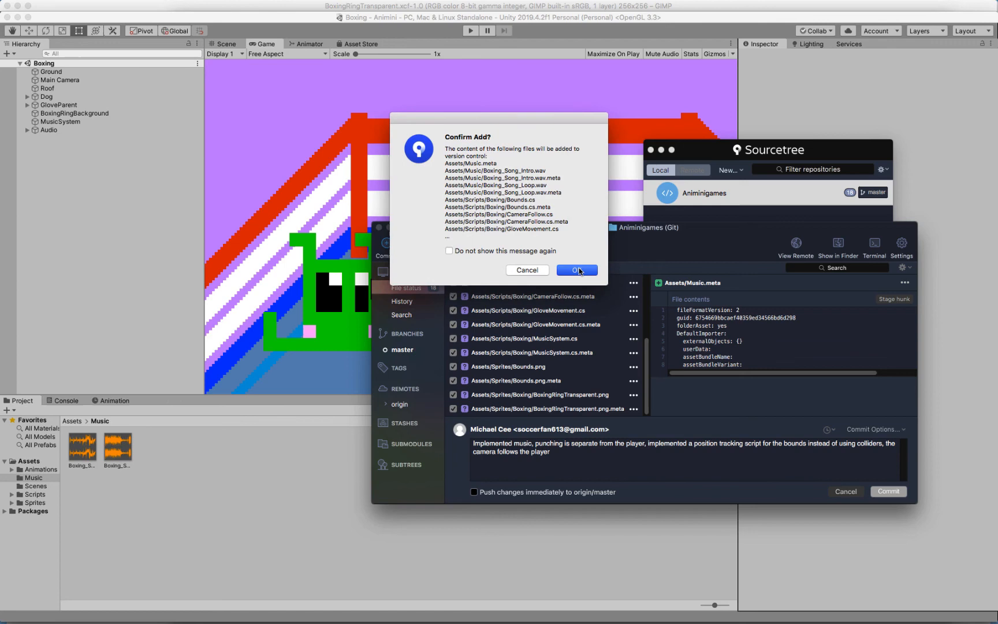
click(576, 270)
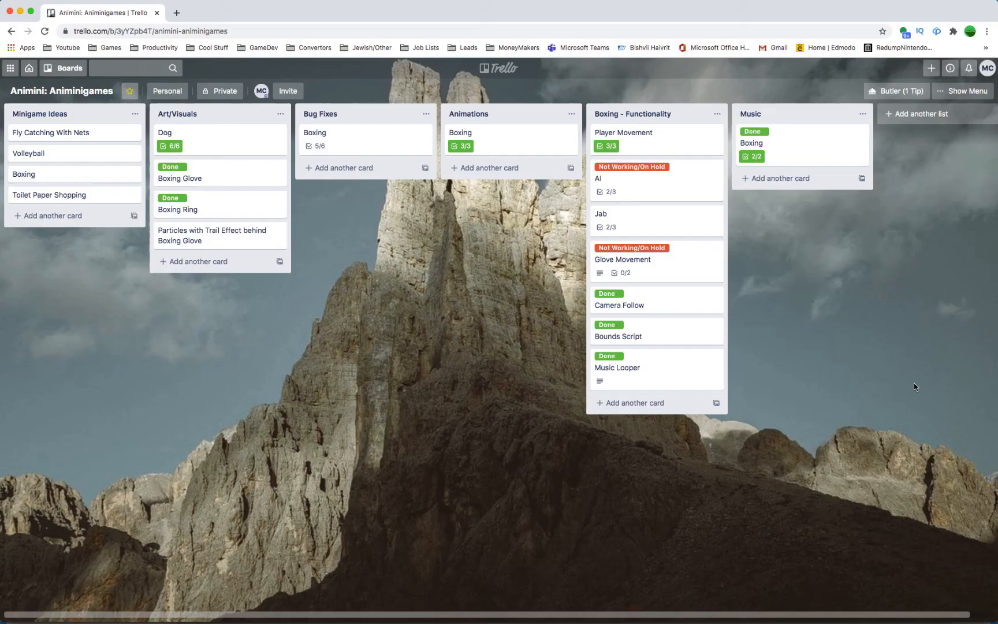
mouse_move(73, 133)
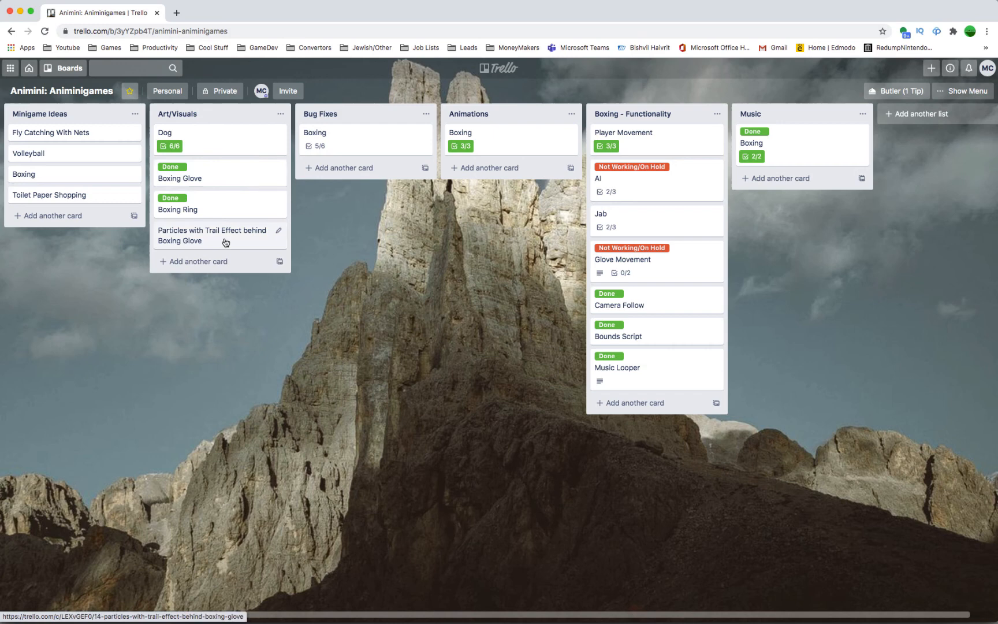
mouse_move(328, 136)
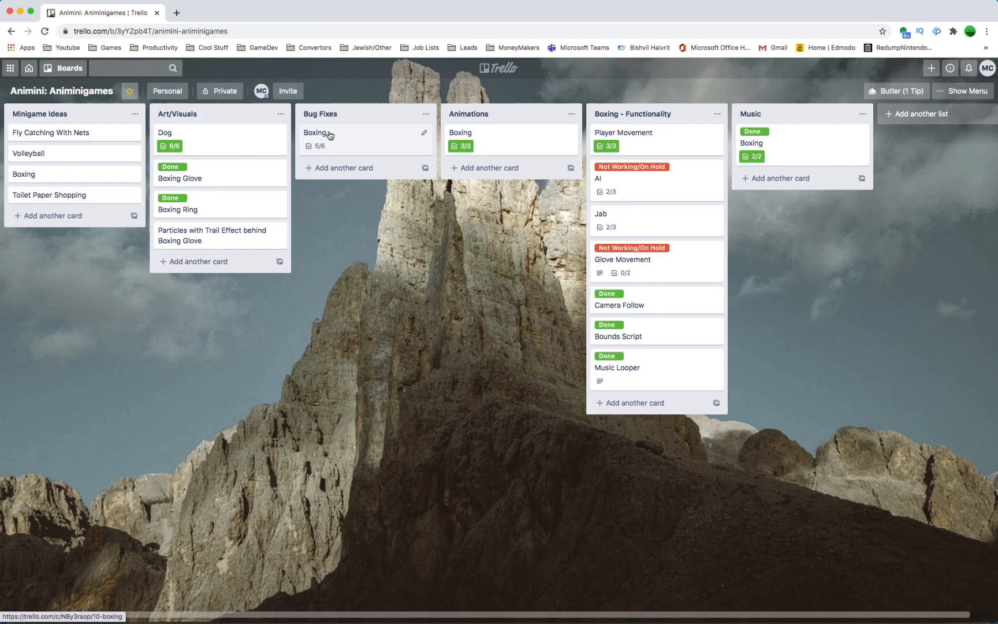
Step: Open the Boxing card in the Bug Fixes list on the Animini board
click(318, 132)
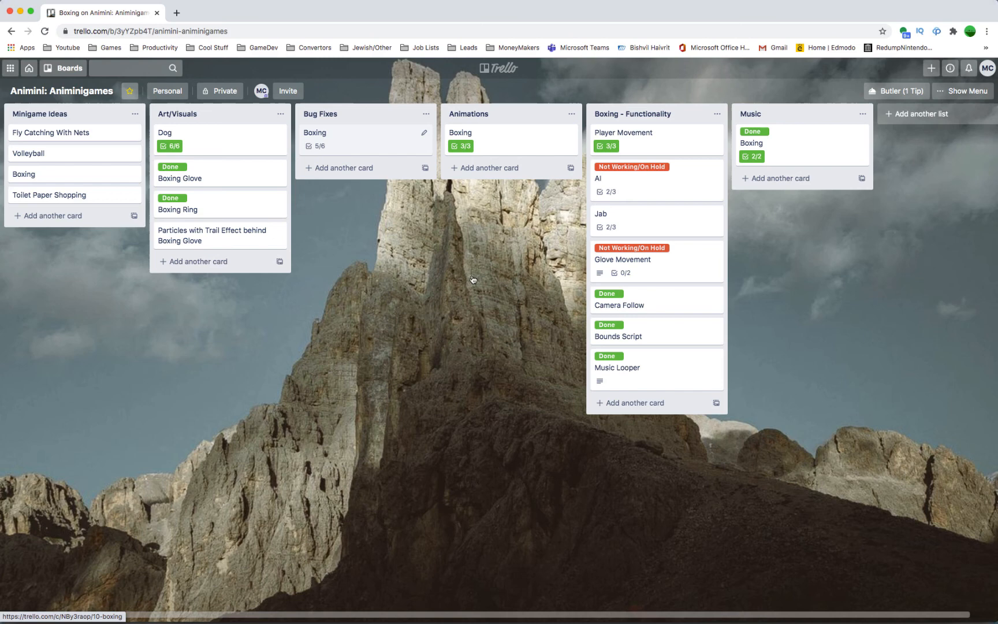
click(314, 132)
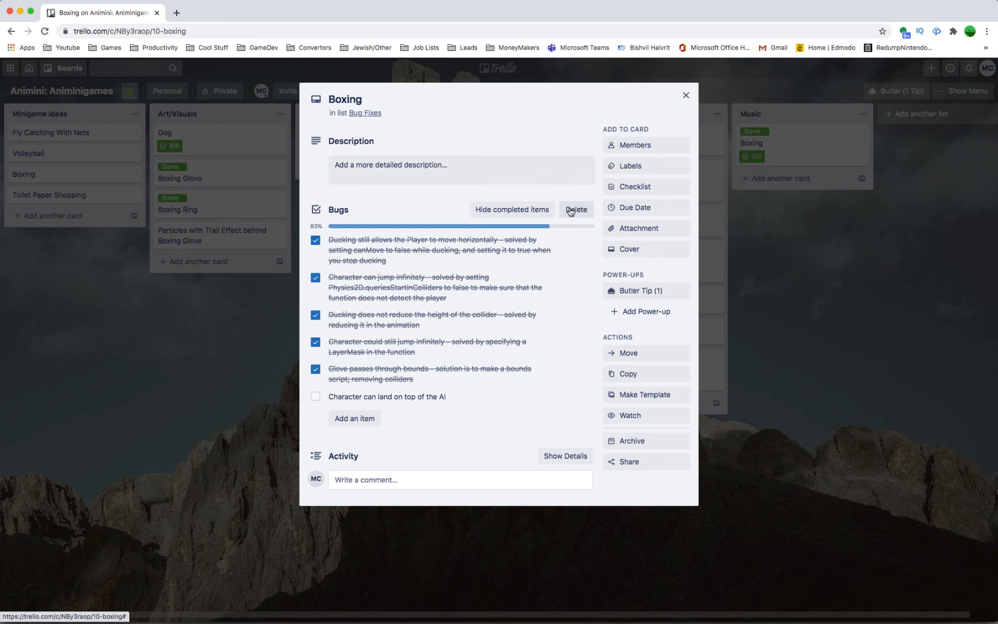
mouse_move(686, 96)
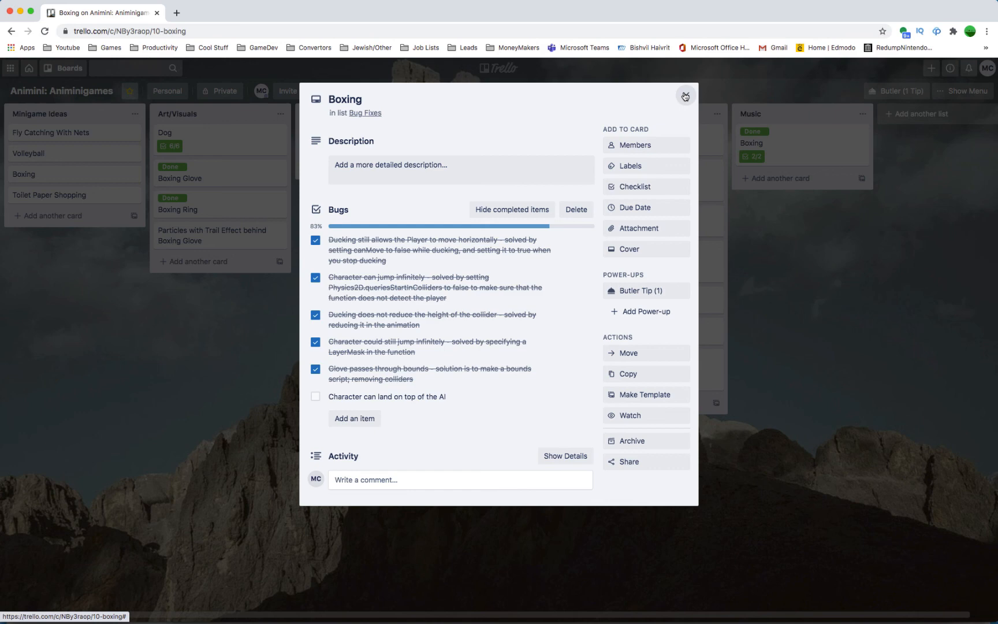
Step: Close the Bug Fixes card and open the Music list's Boxing card
click(685, 96)
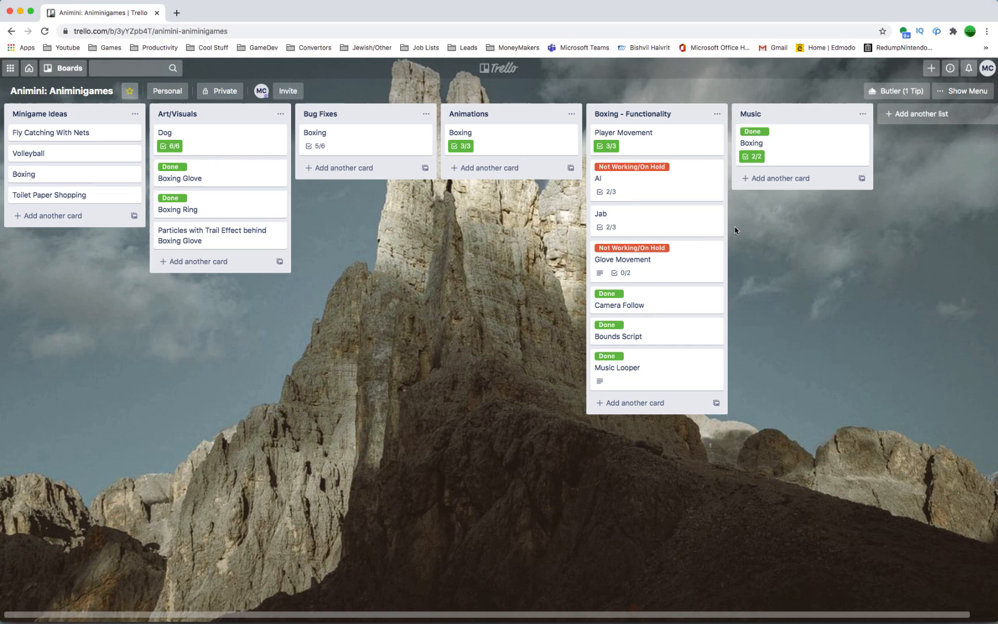
mouse_move(795, 144)
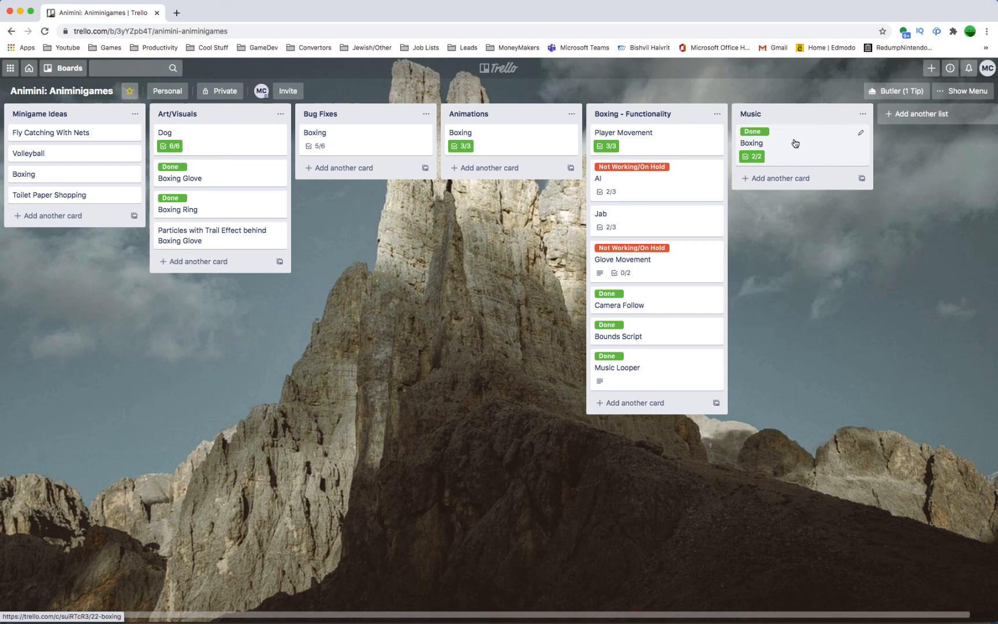
click(751, 144)
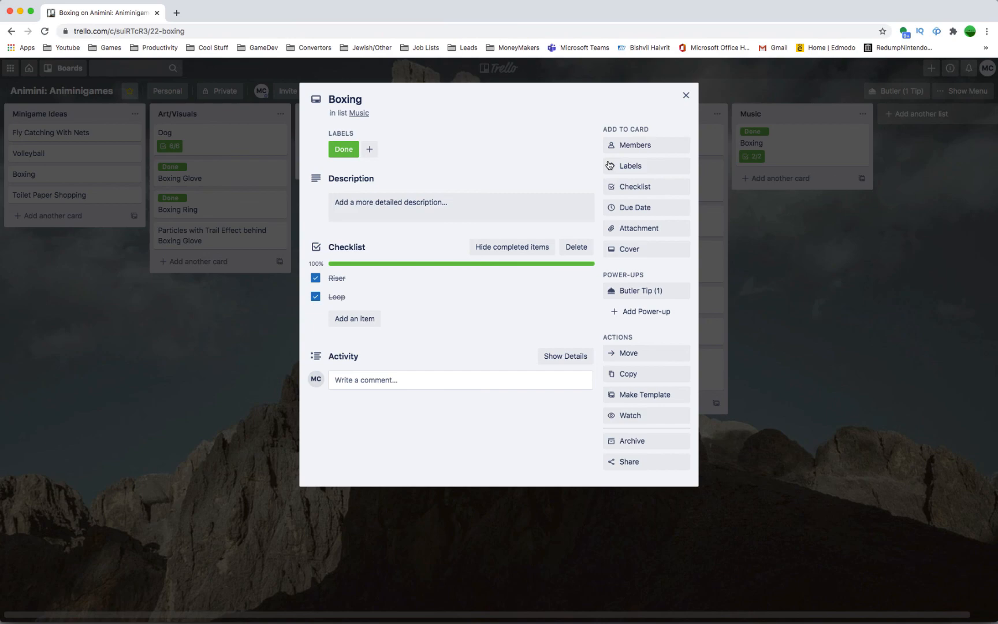